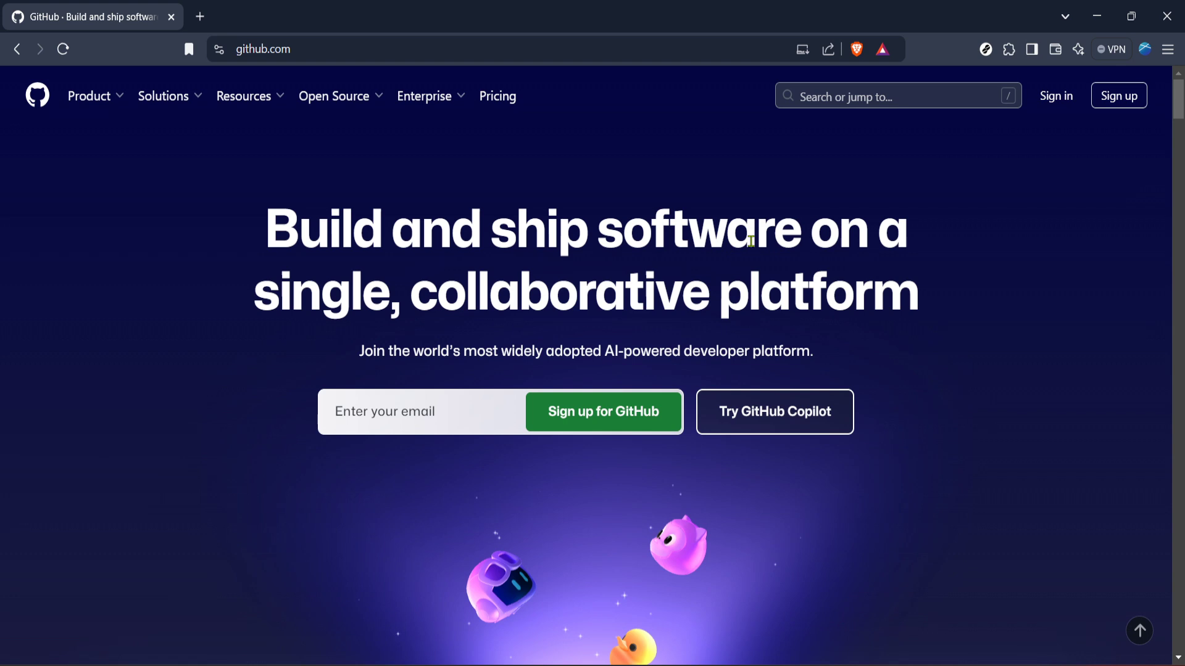
mouse_move(735, 203)
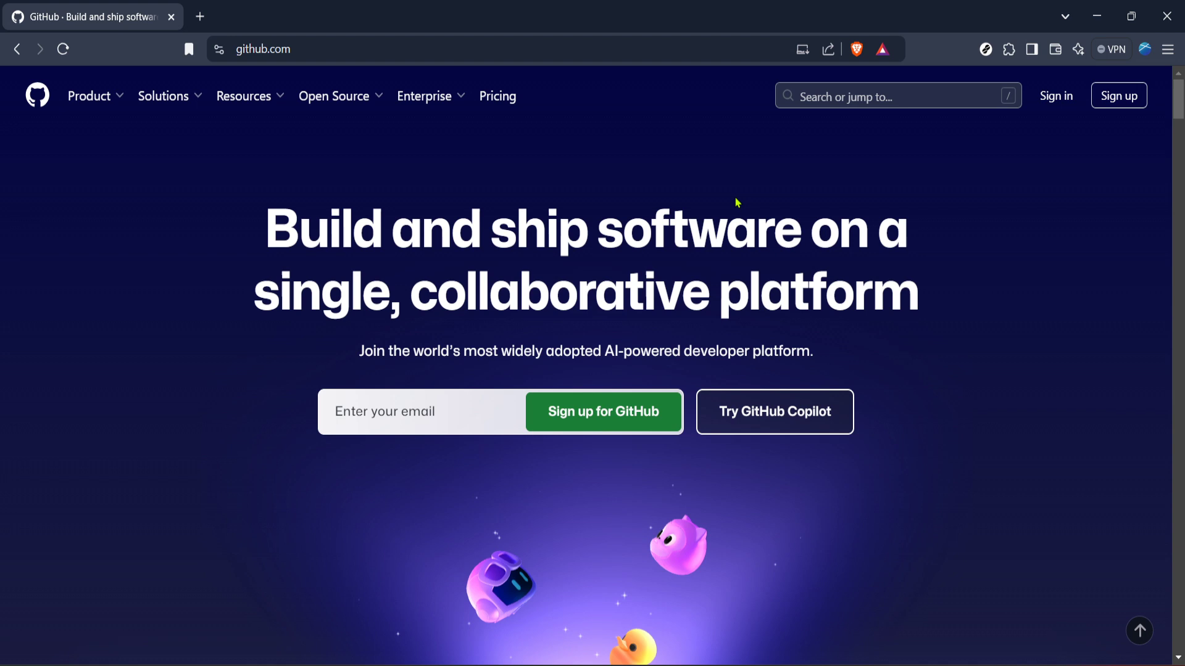
mouse_move(1055, 96)
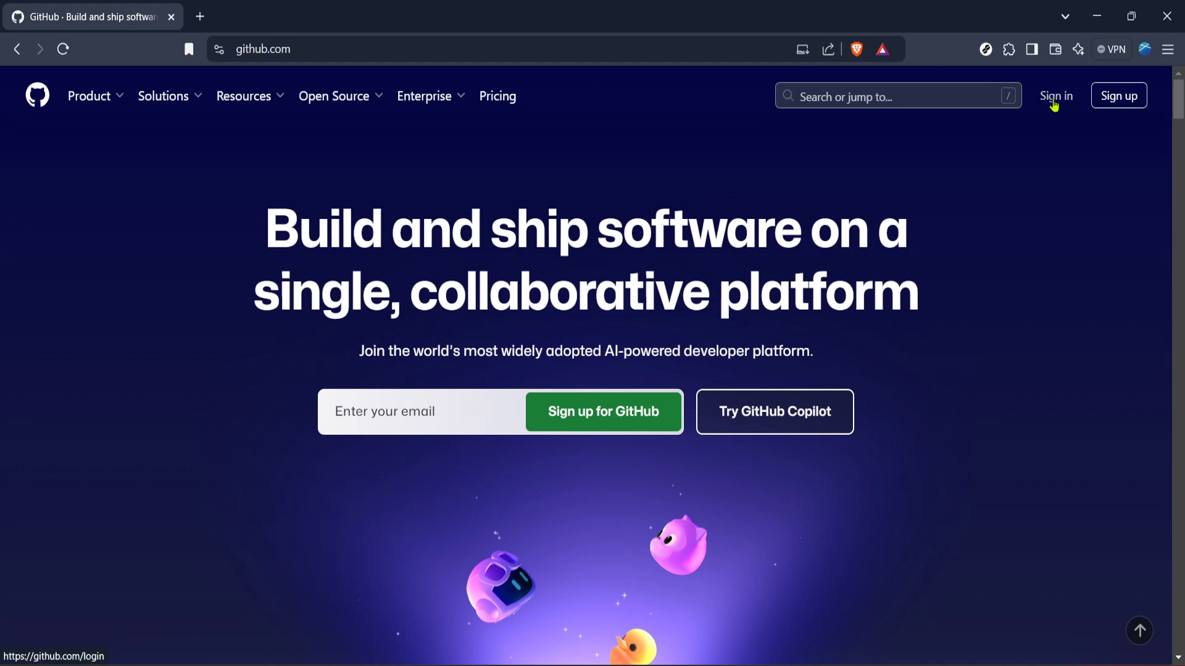
Go from the GitHub homepage to the sign-in page
left_click(1055, 96)
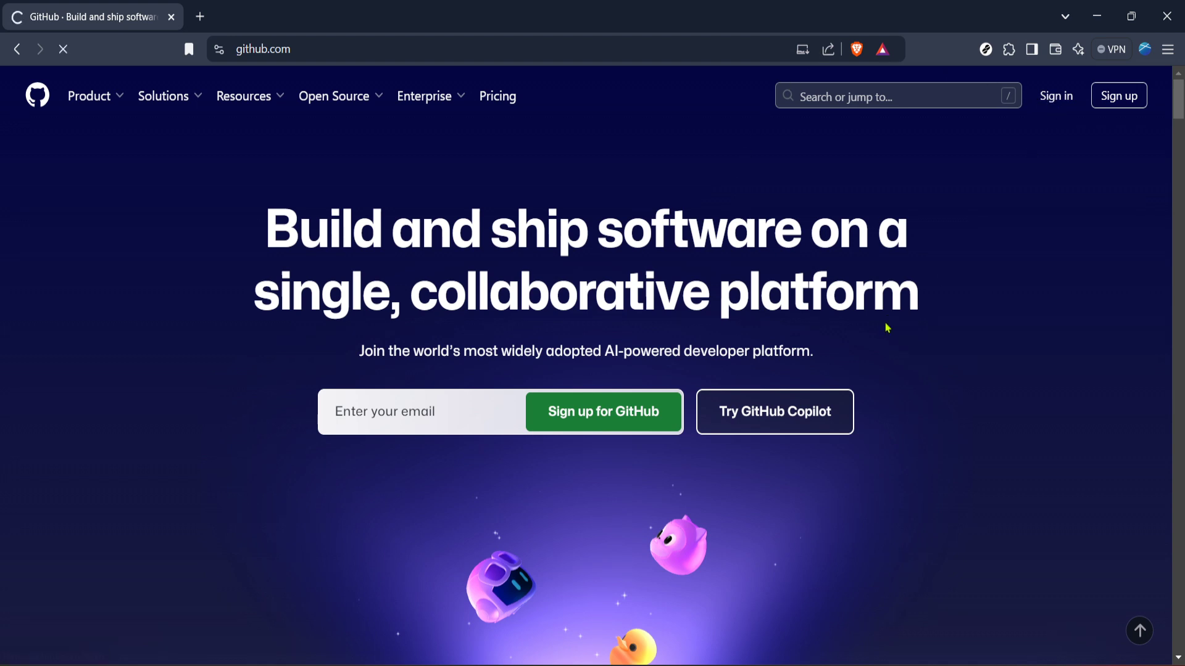
Sign in to GitHub using the browser's saved username and password
left_click(1055, 96)
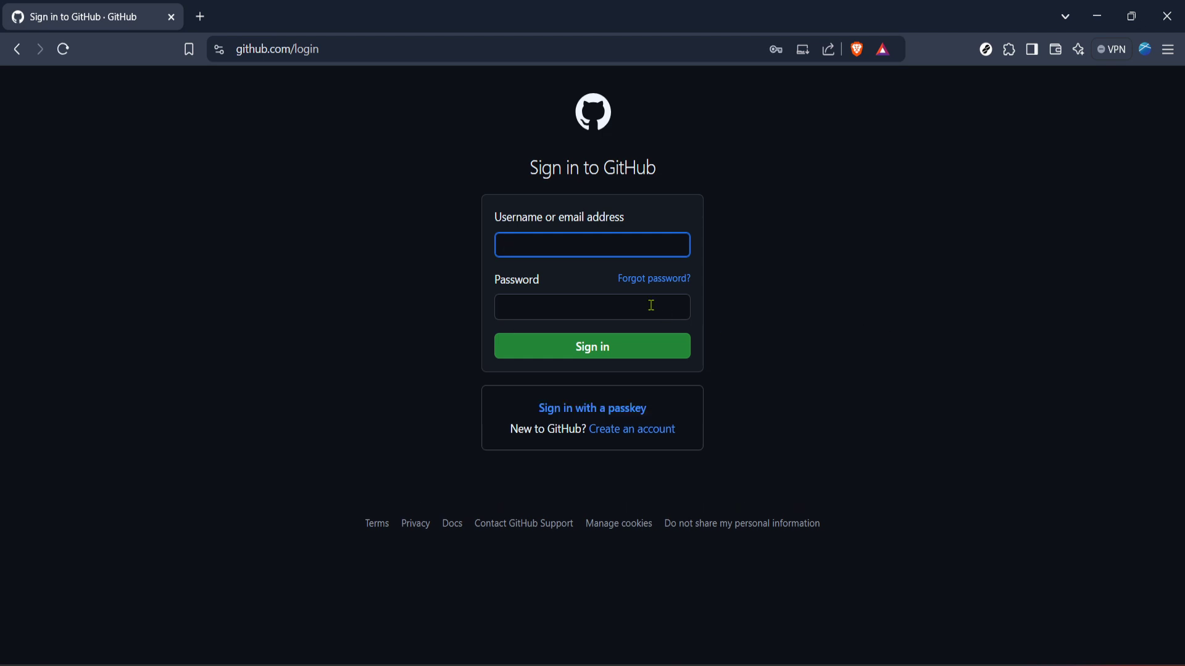
left_click(591, 346)
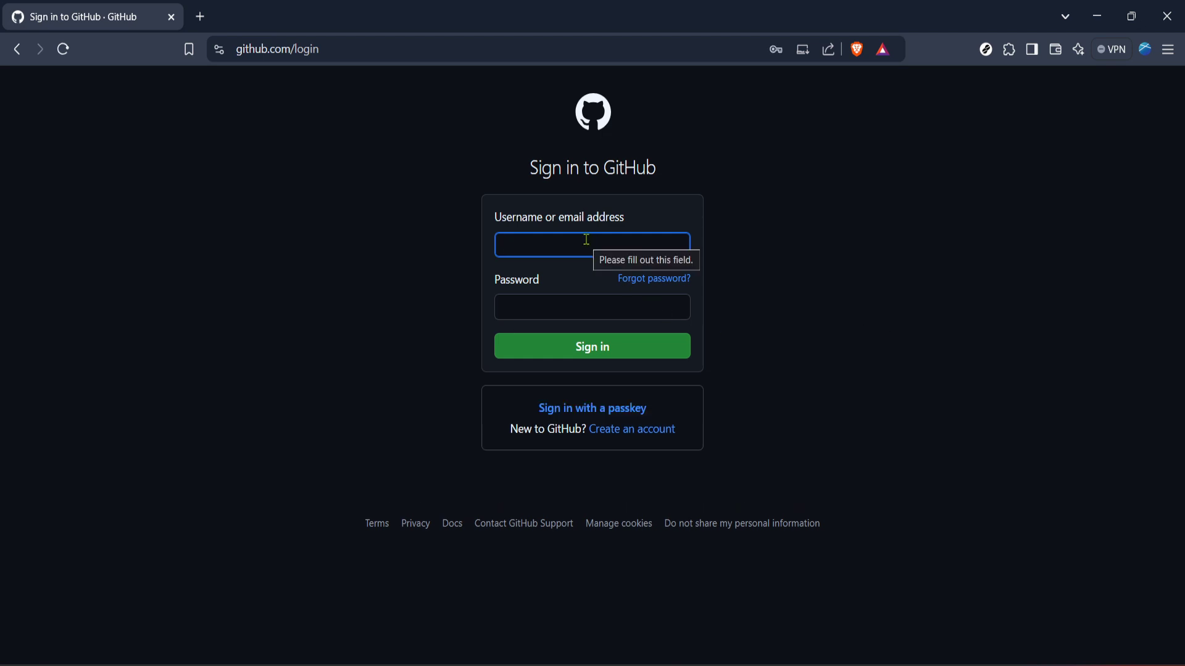
left_click(591, 244)
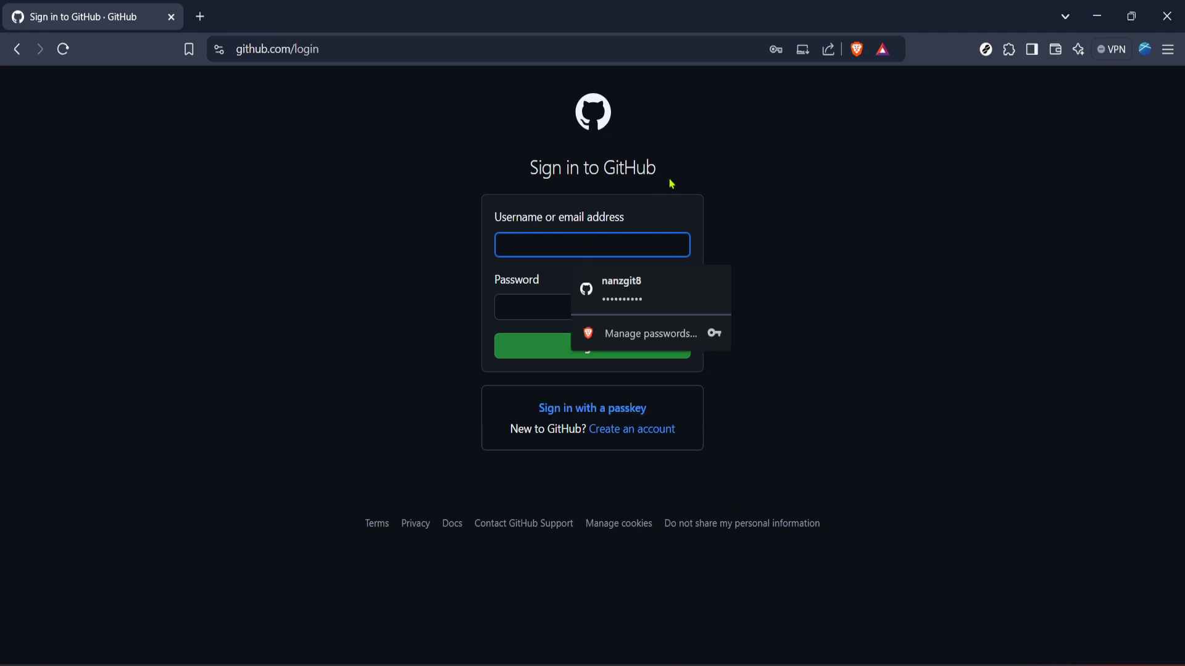
mouse_move(667, 198)
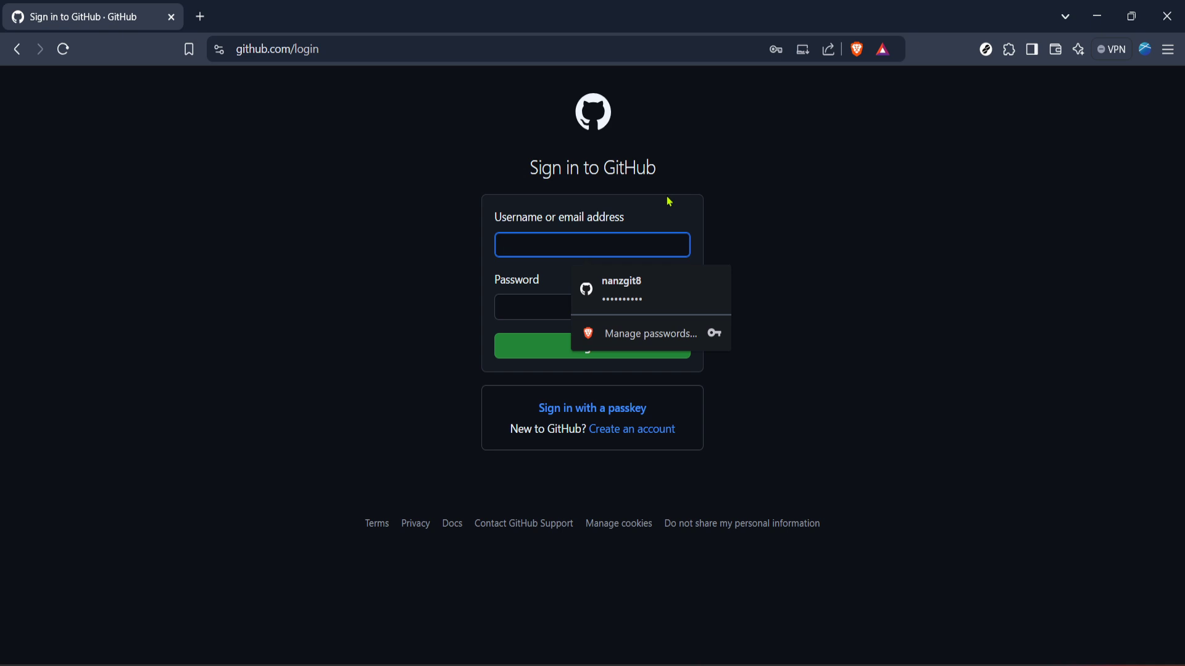
left_click(620, 289)
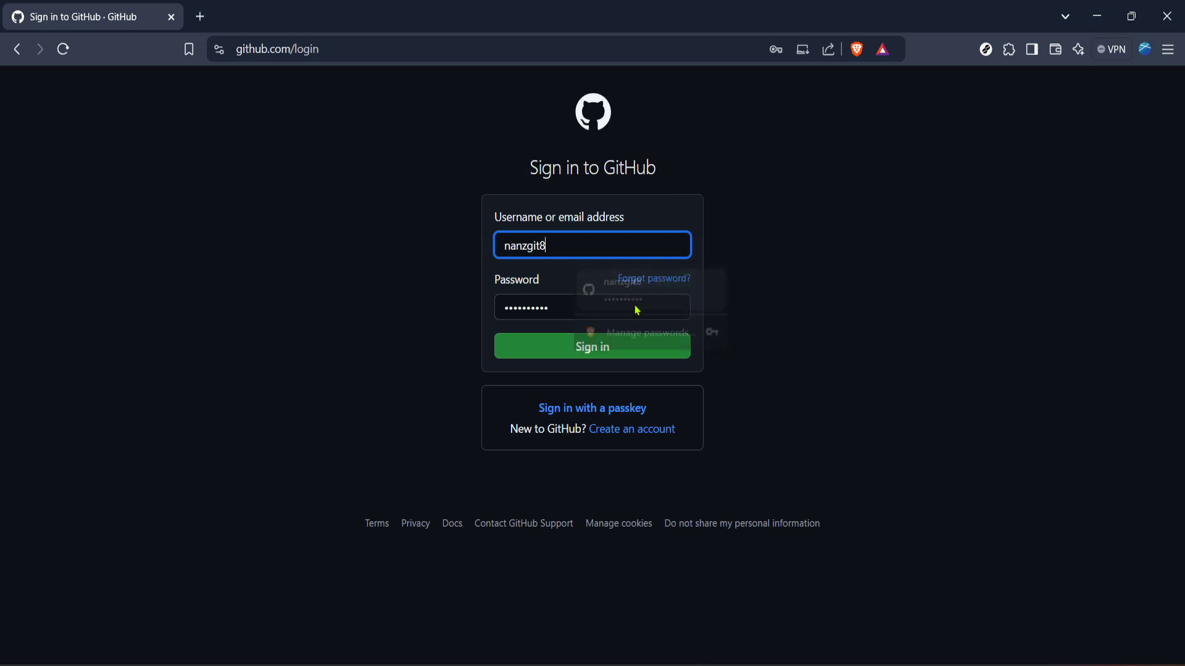
left_click(591, 345)
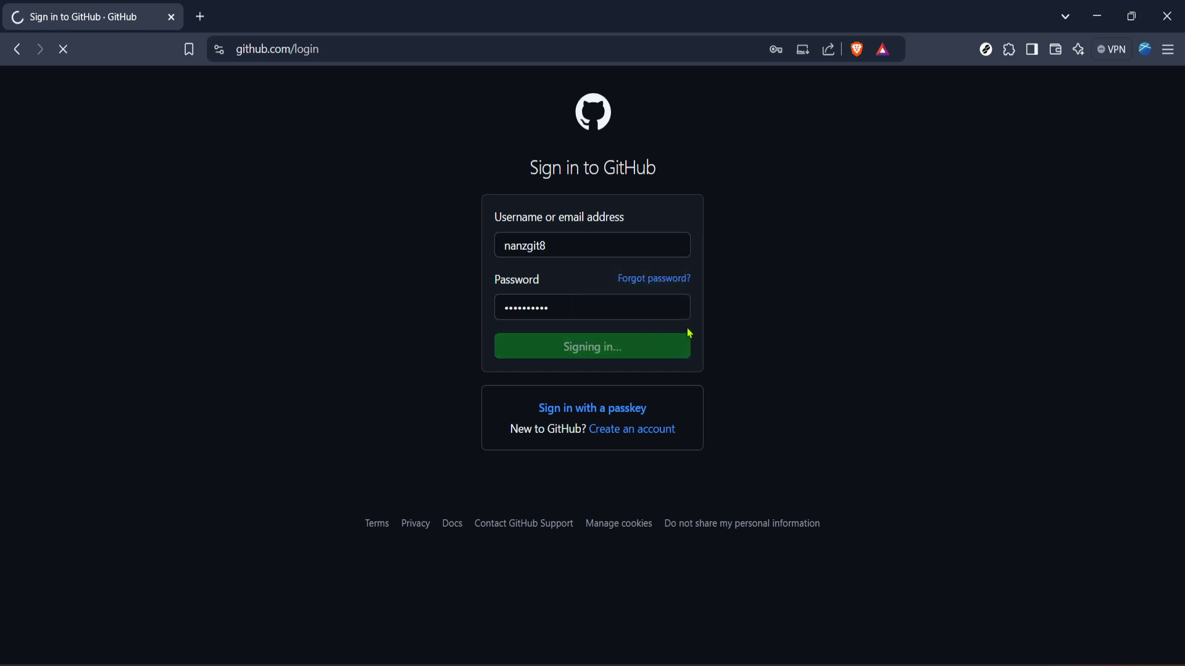
left_click(591, 345)
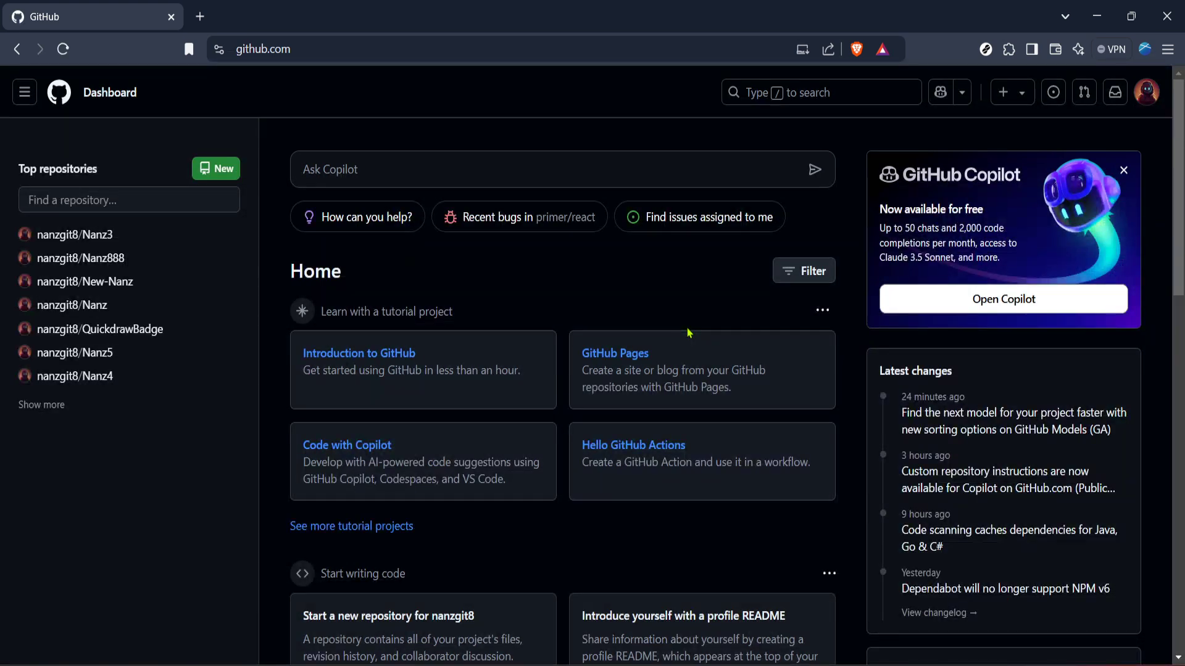
mouse_move(644, 262)
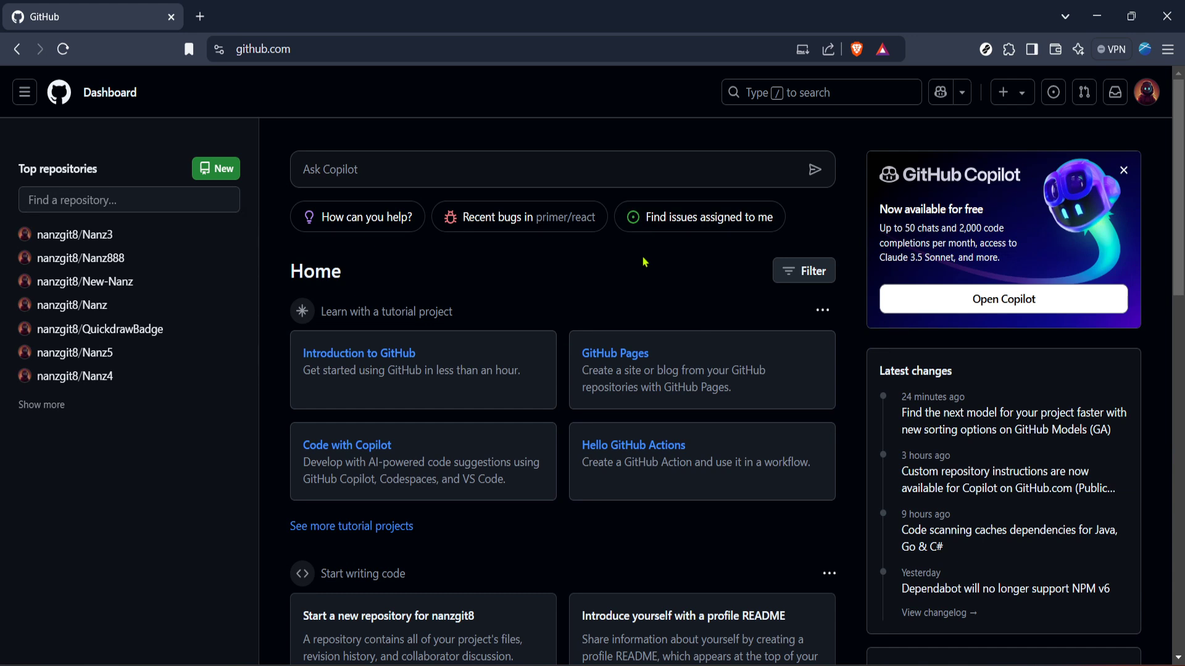
mouse_move(553, 304)
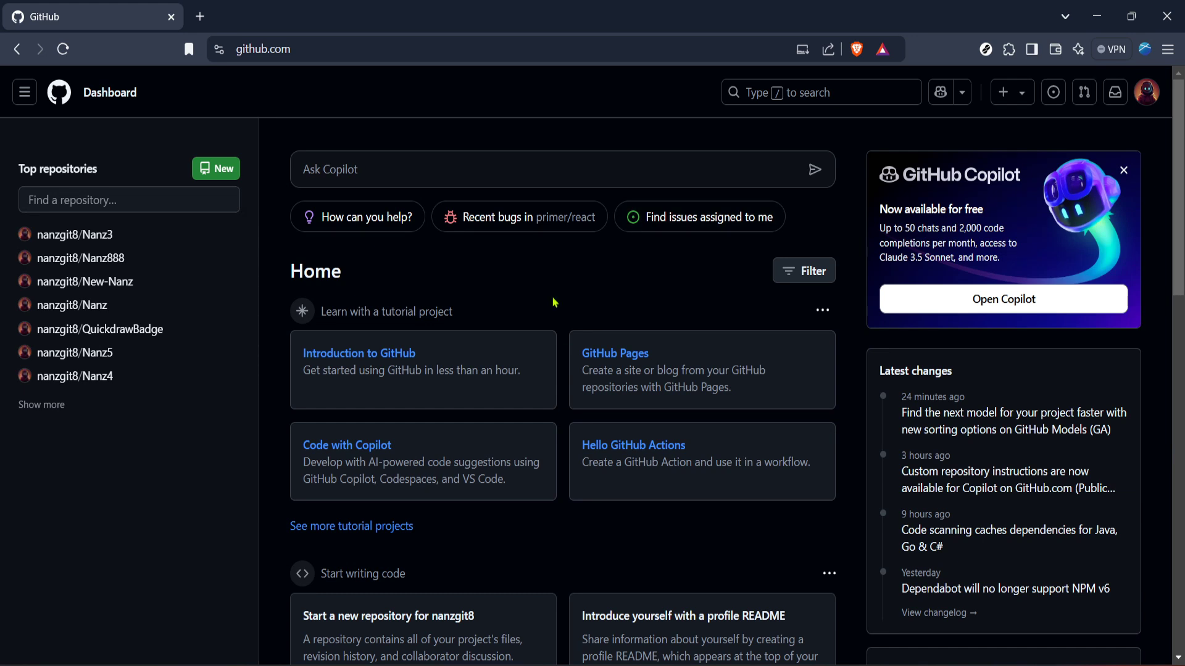
mouse_move(498, 298)
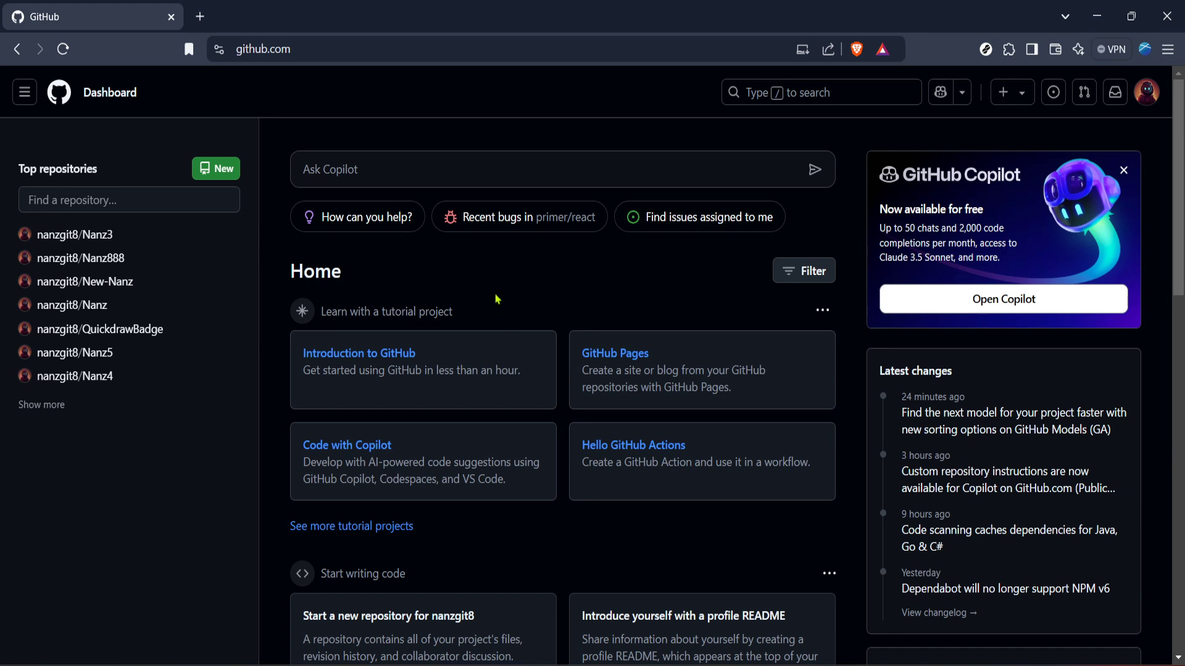
mouse_move(118, 241)
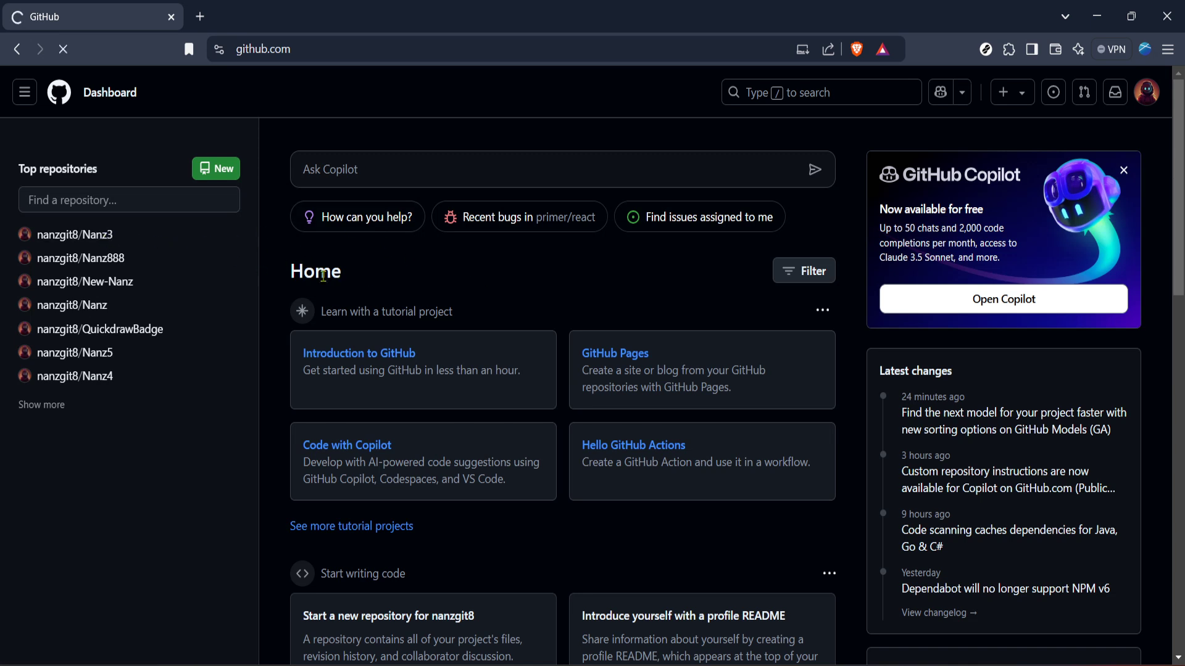
Open the Nanz3 repository from Top repositories and go to its Wiki
left_click(78, 235)
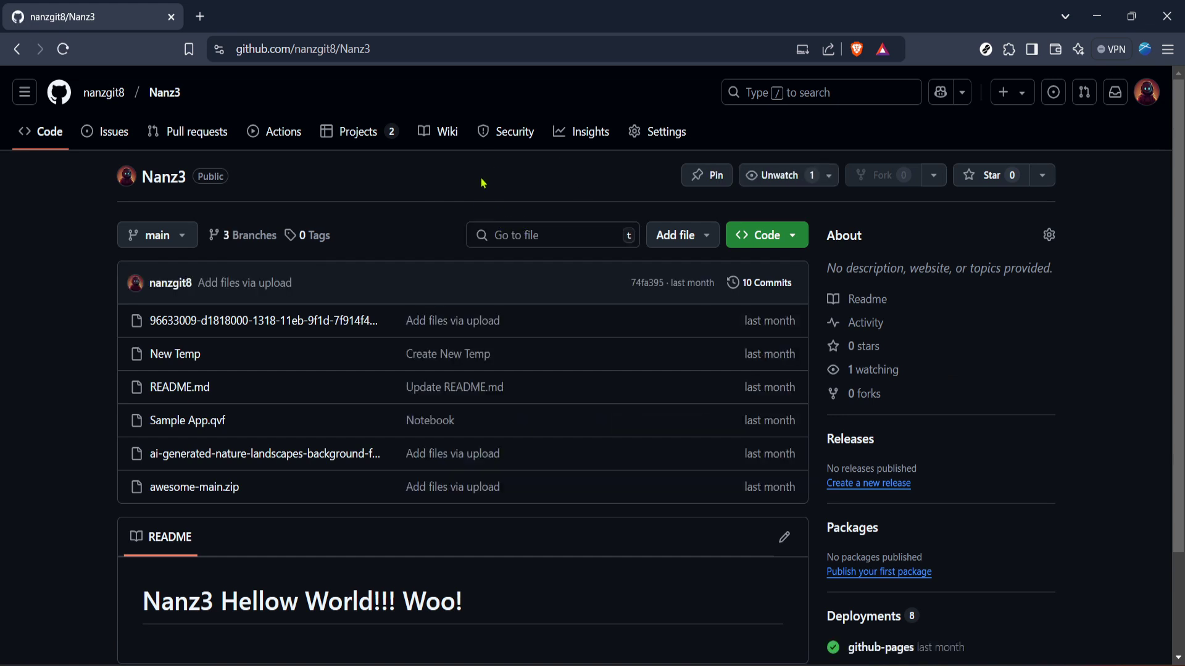
mouse_move(447, 132)
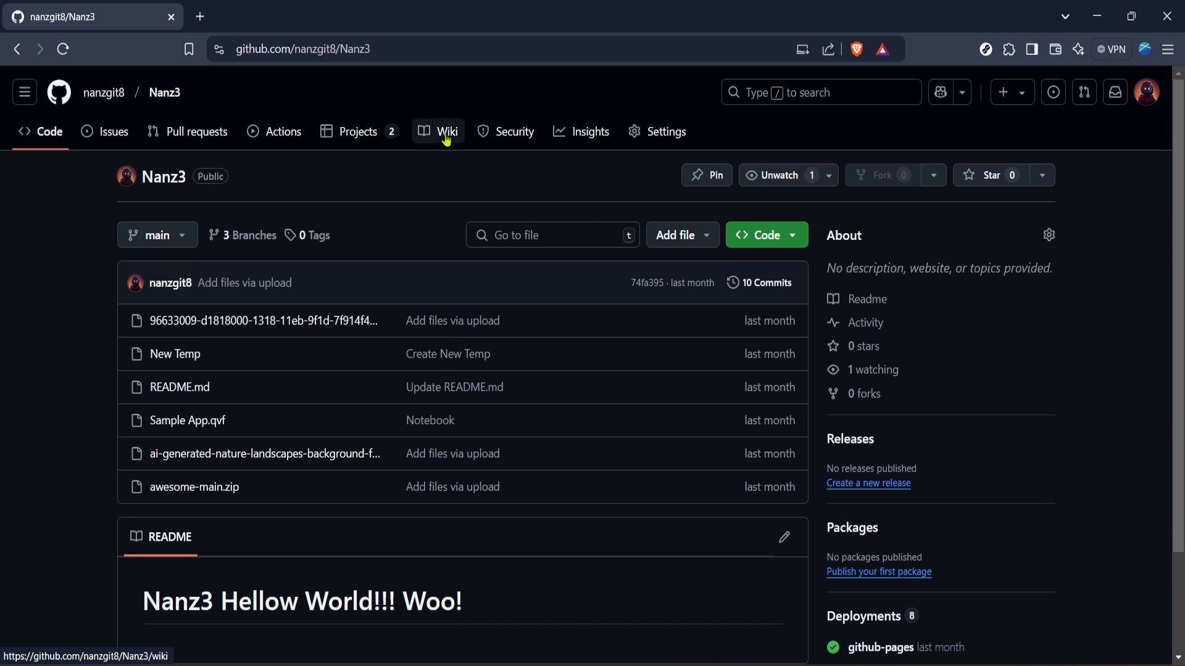
left_click(446, 132)
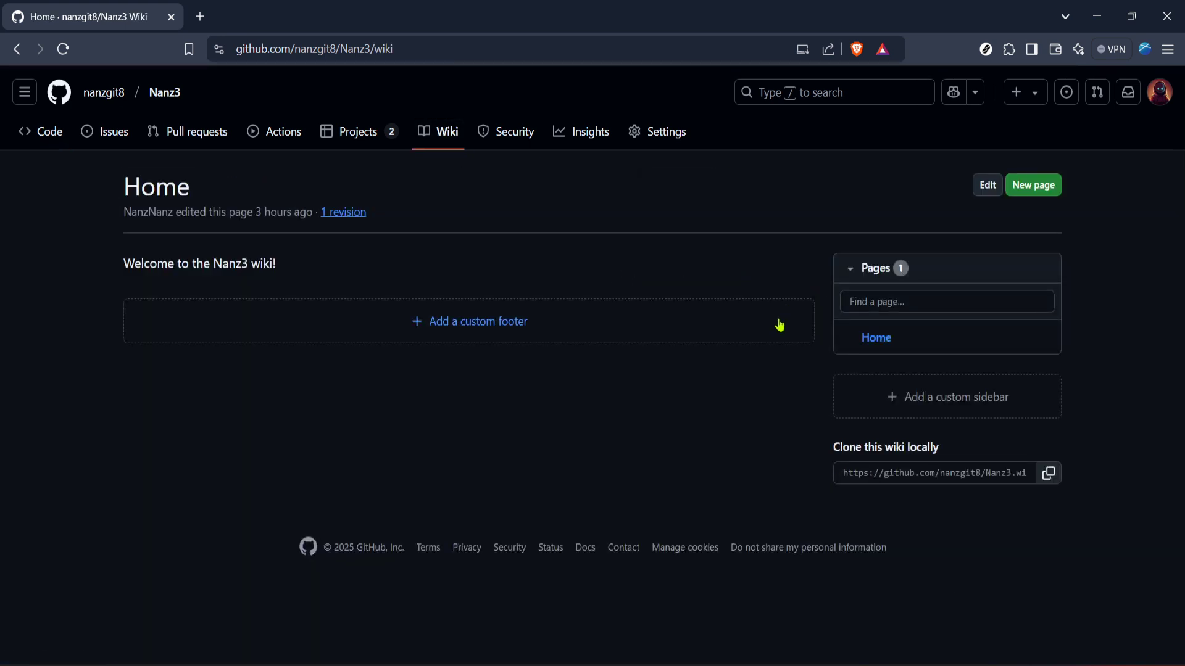
mouse_move(850, 219)
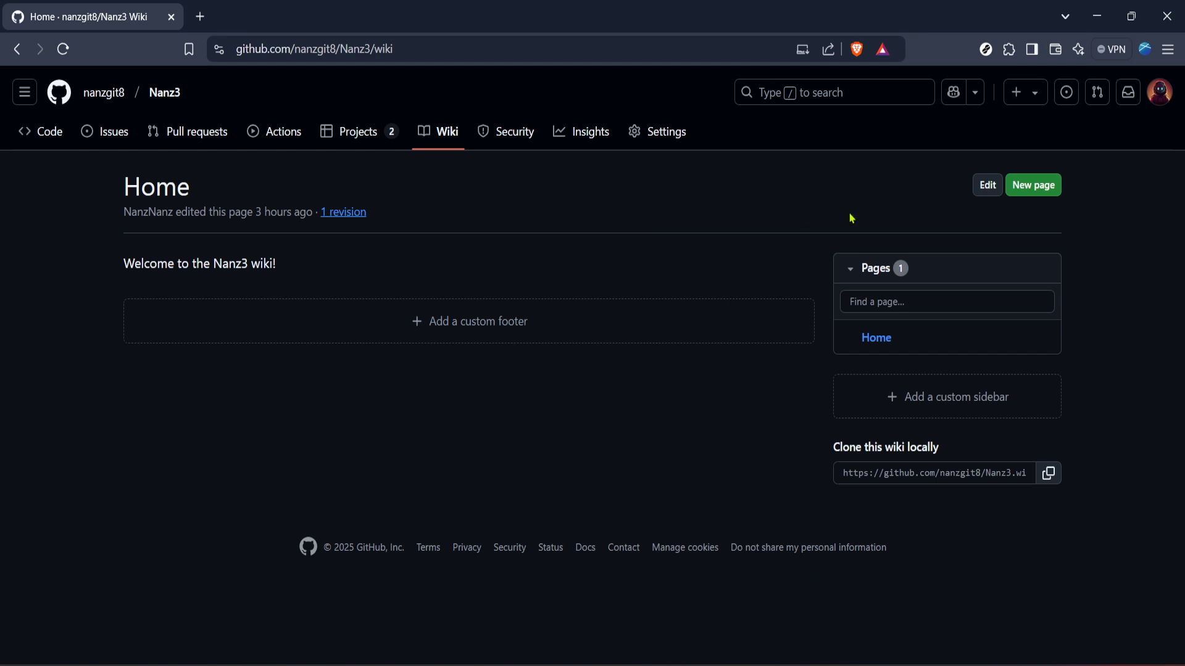
mouse_move(1039, 223)
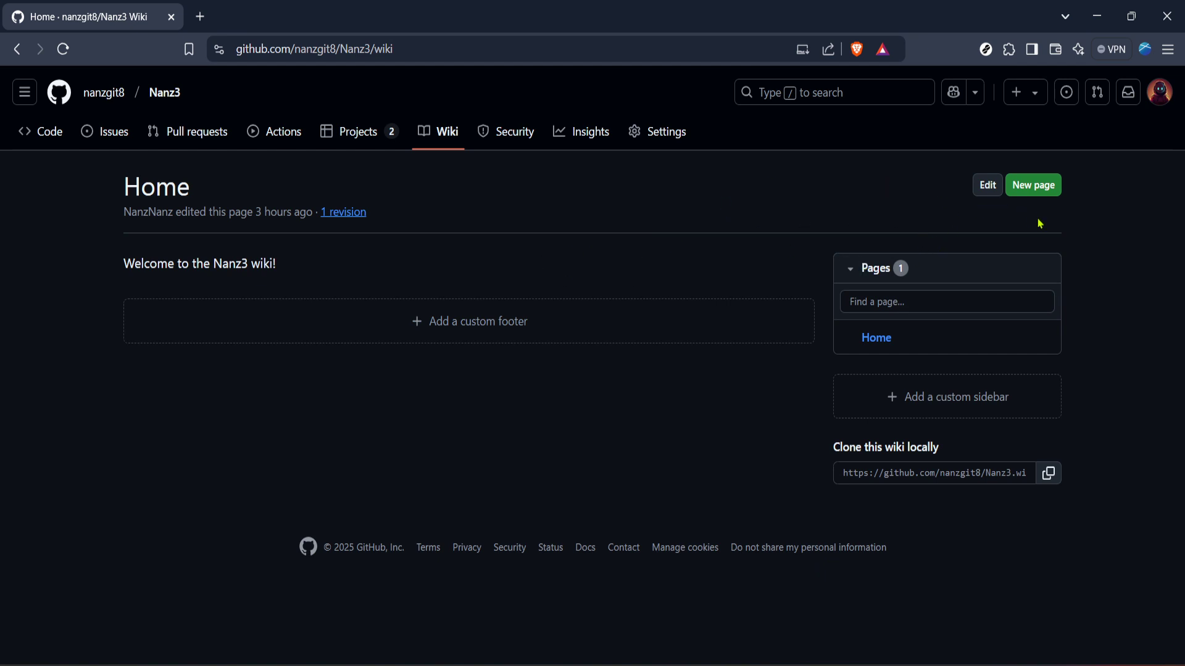
mouse_move(1015, 220)
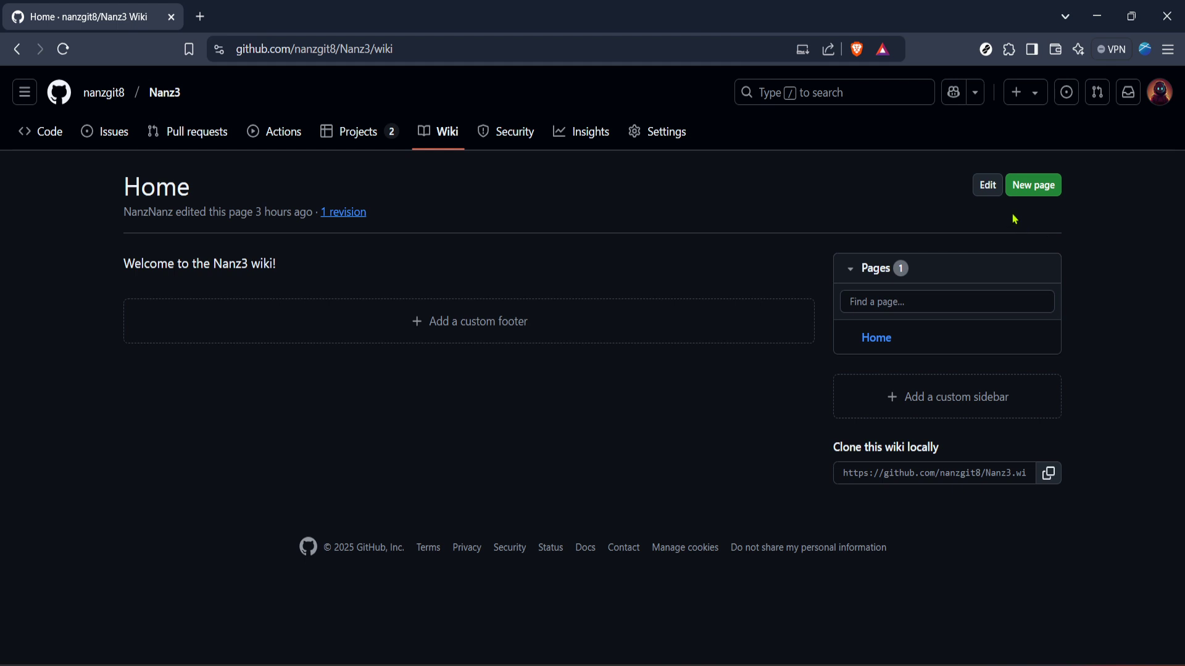
mouse_move(1032, 184)
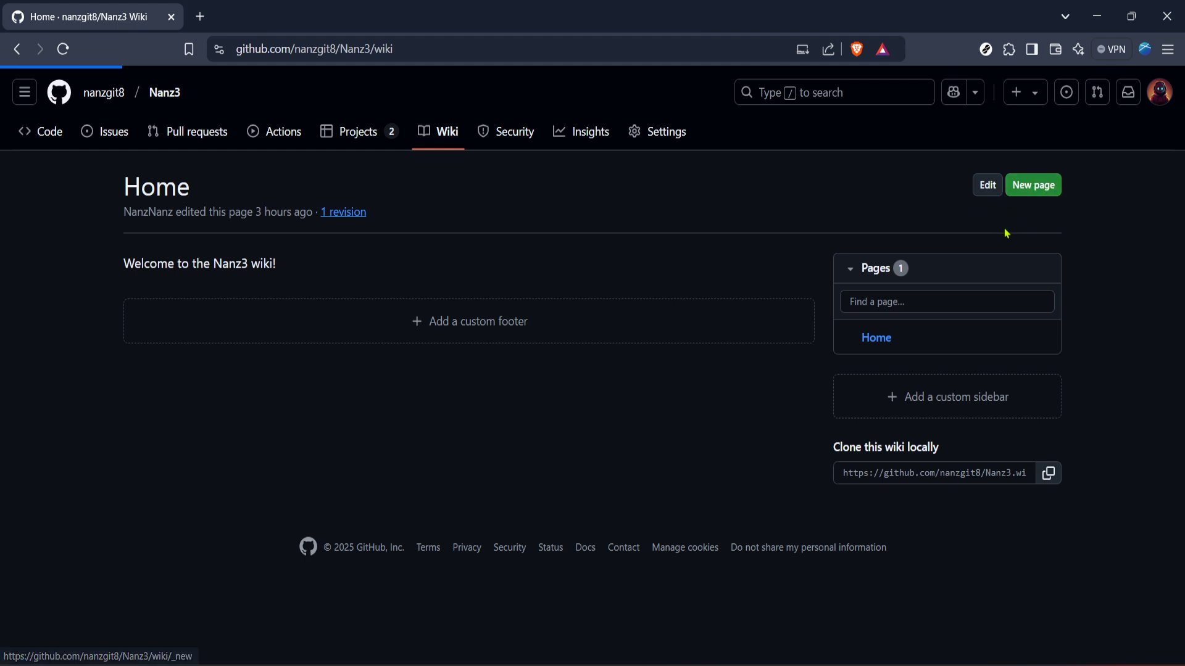
Start a new wiki page from the Nanz3 wiki Home page
left_click(1032, 184)
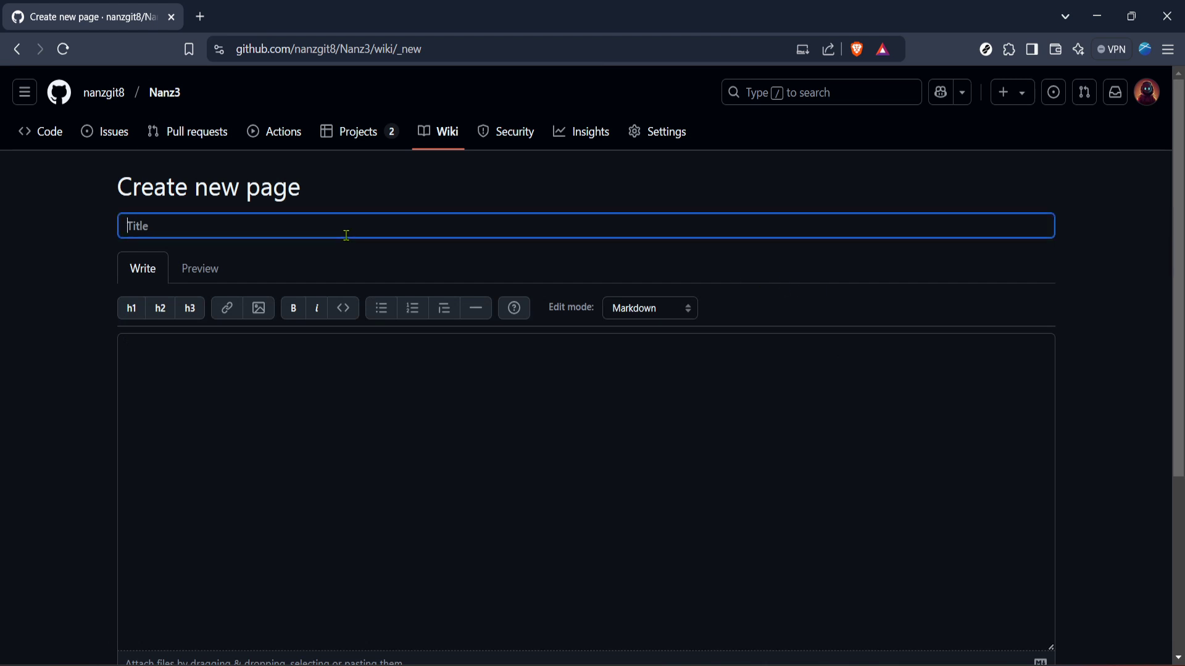
Create a wiki page with title 'Test', body 'Test', edit message 'Test' and save it
type("Test")
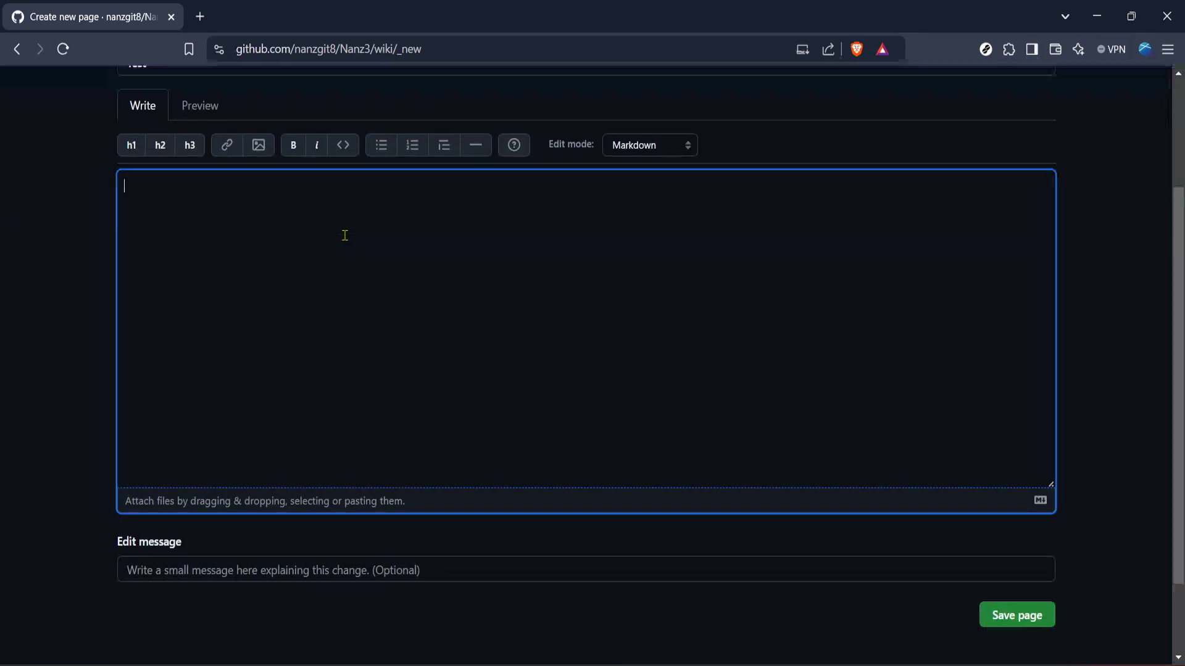
type("Test")
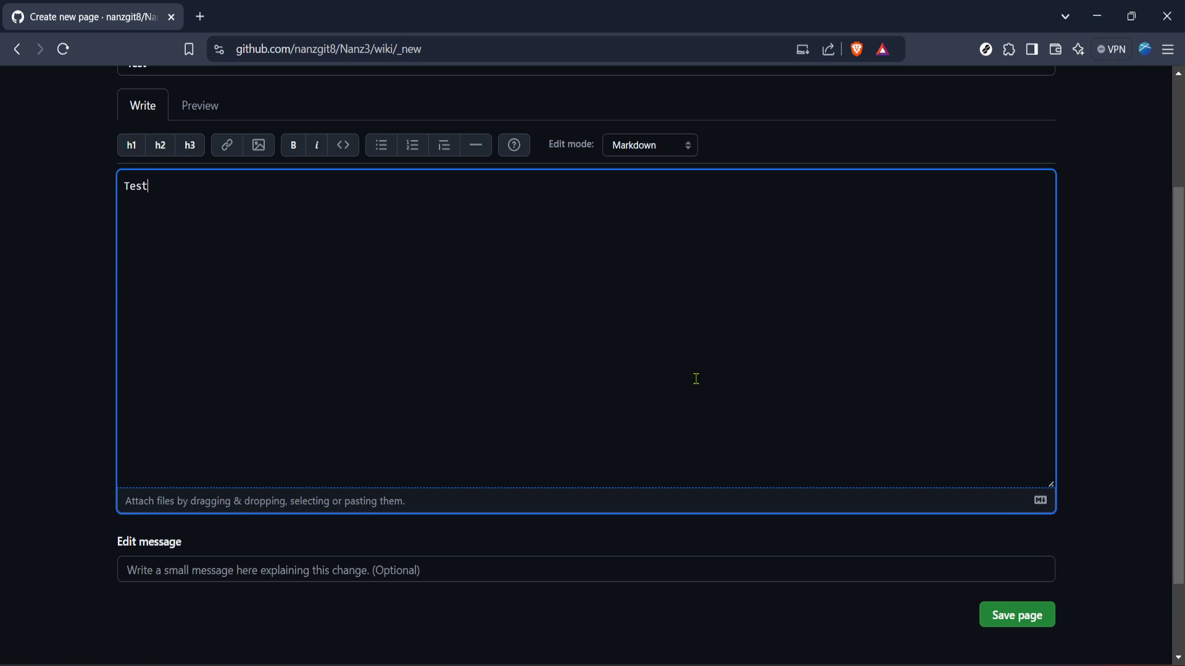
mouse_move(533, 570)
type("T")
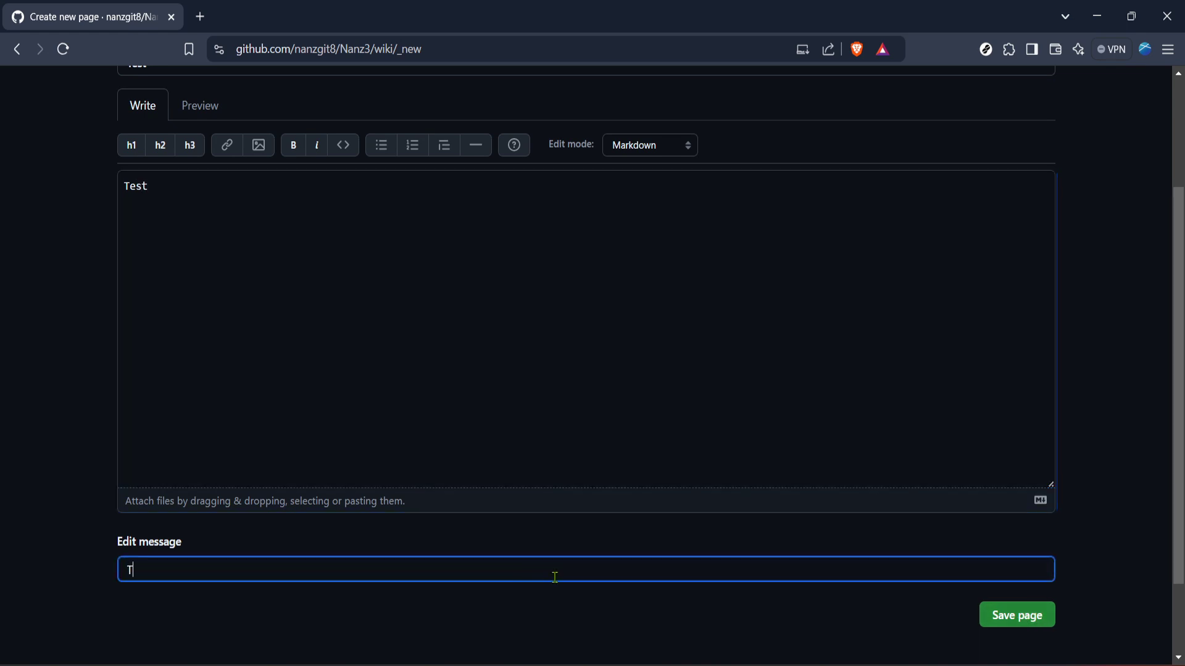
type("est")
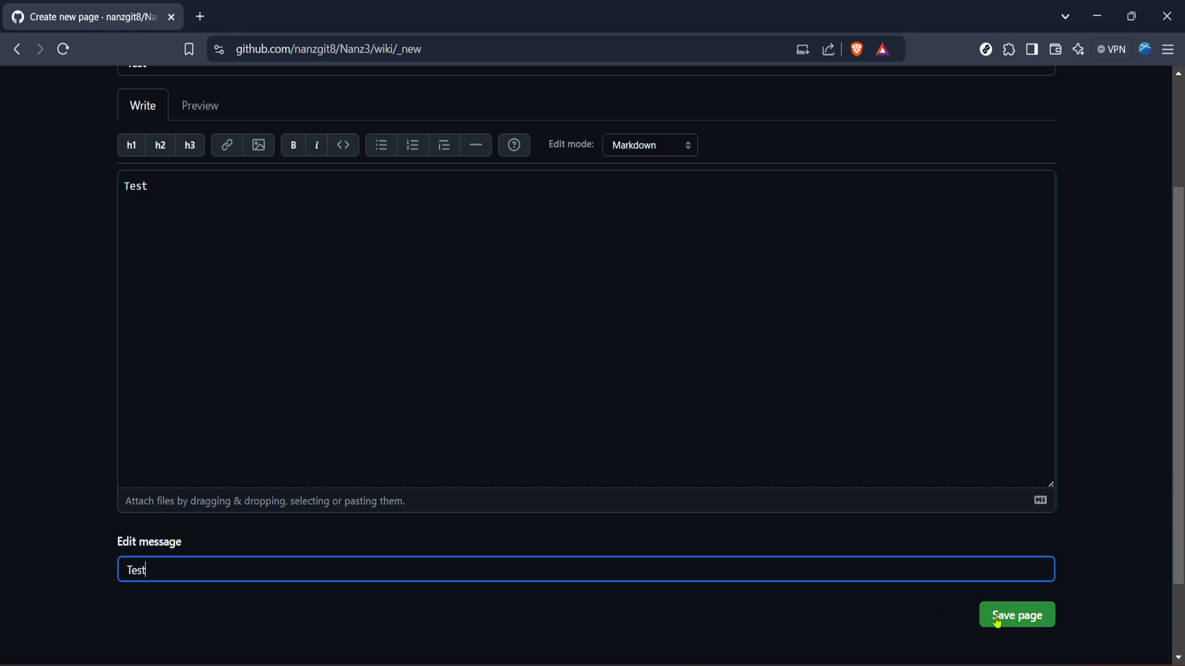
left_click(1015, 615)
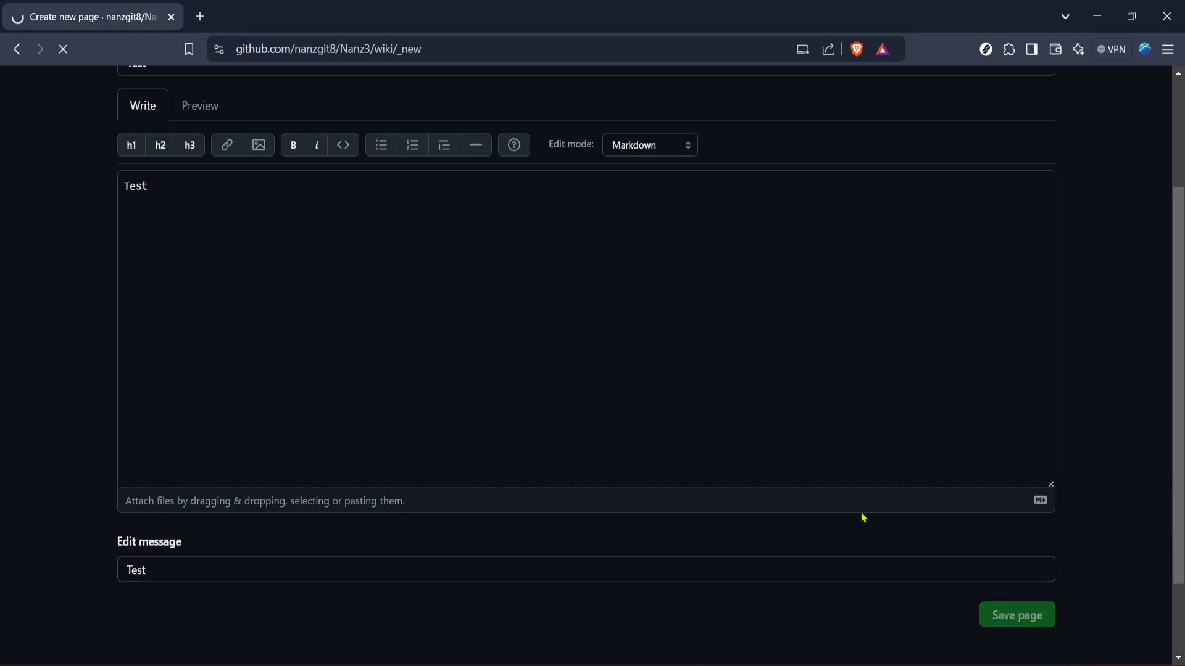
Complete the save so the Test page opens and the wiki lists 2 pages
left_click(1015, 615)
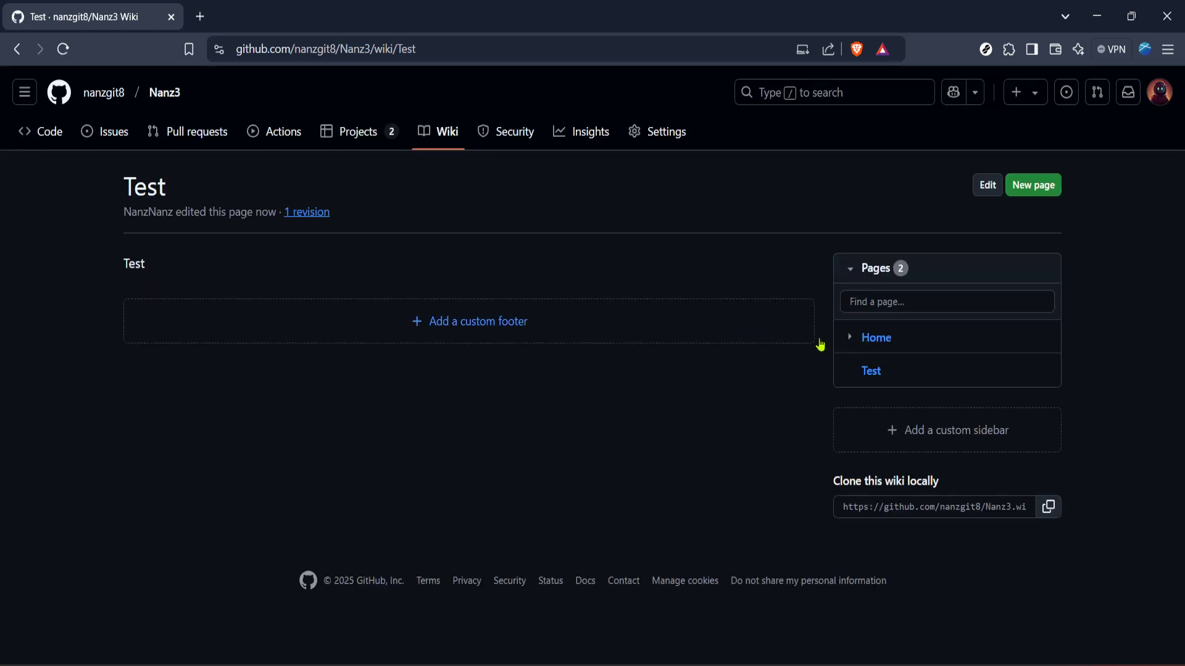
mouse_move(792, 445)
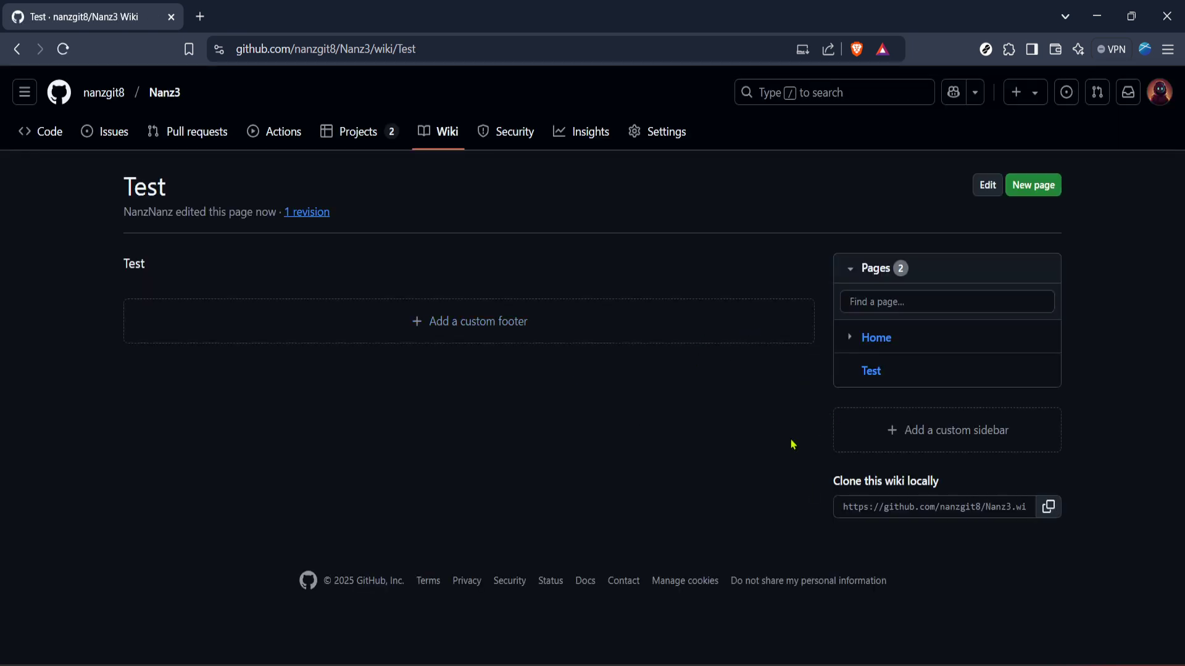